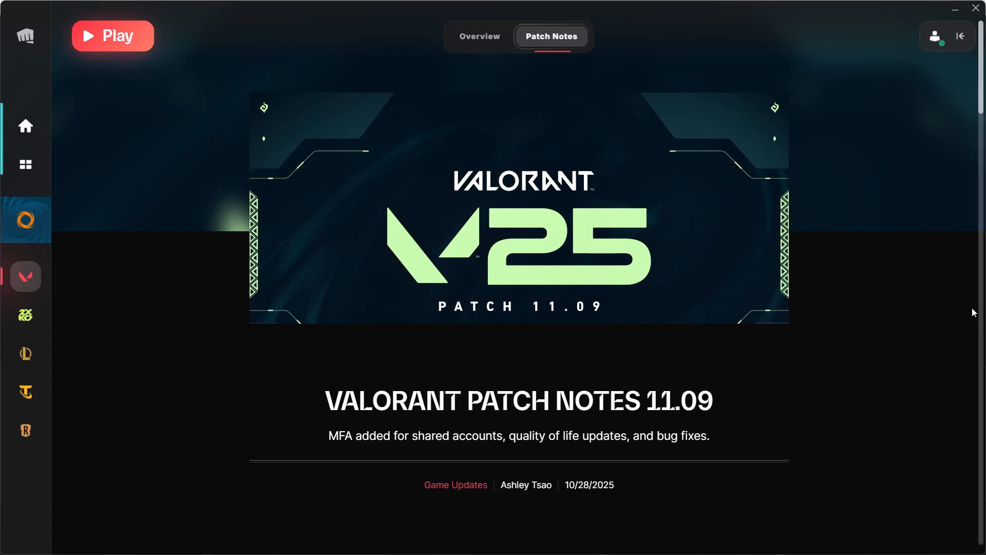
Step: Launch Valorant from the Riot Client and reach the VAL 43 platform connection error
left_click(479, 36)
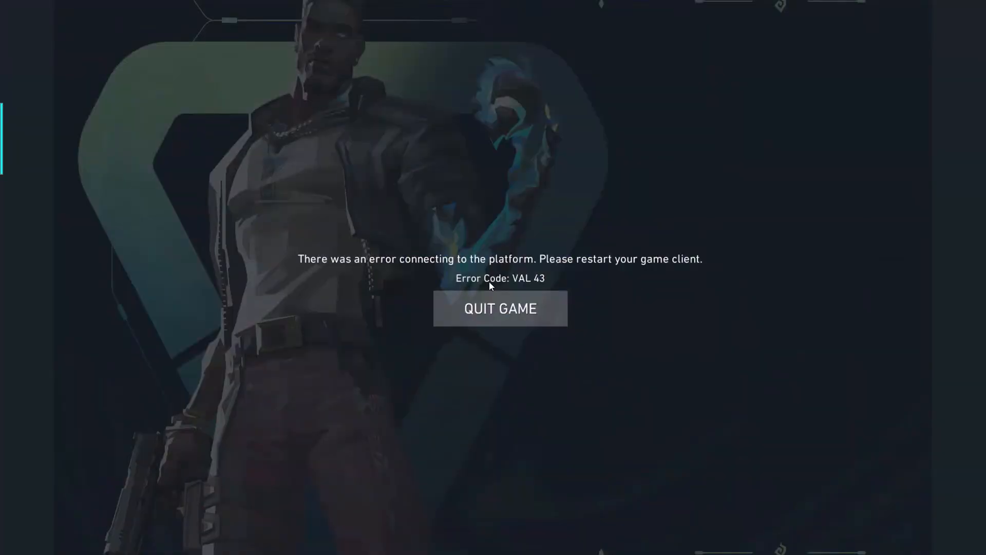
mouse_move(544, 288)
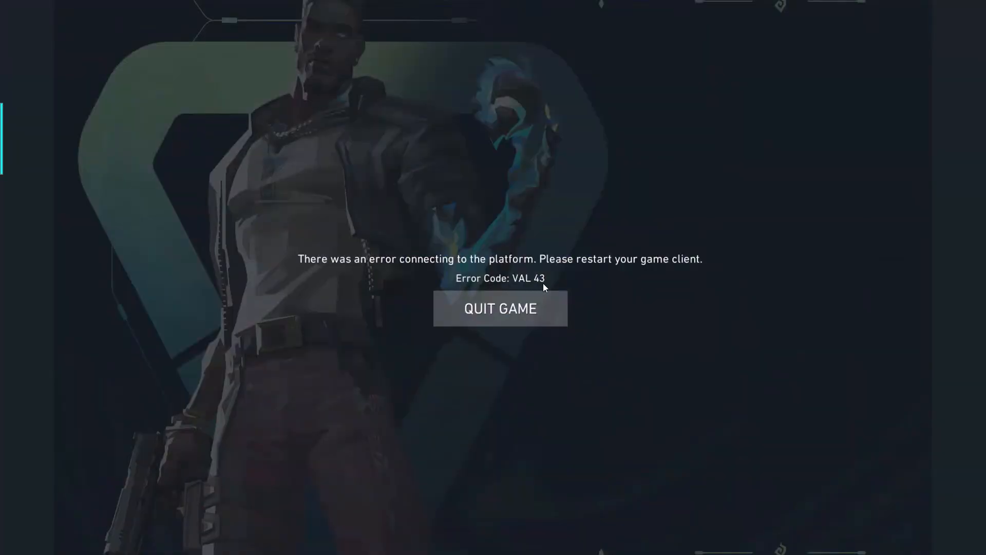
mouse_move(398, 278)
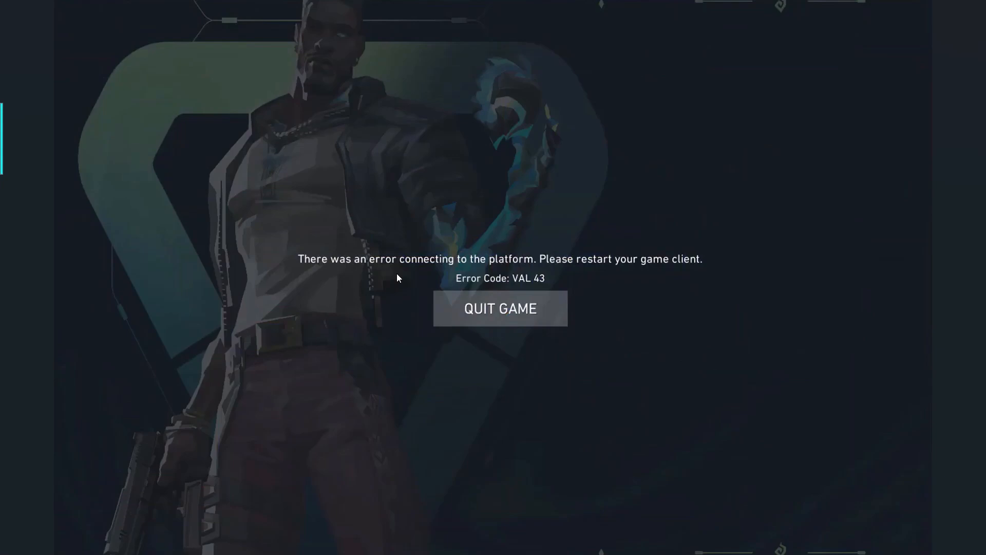
mouse_move(617, 272)
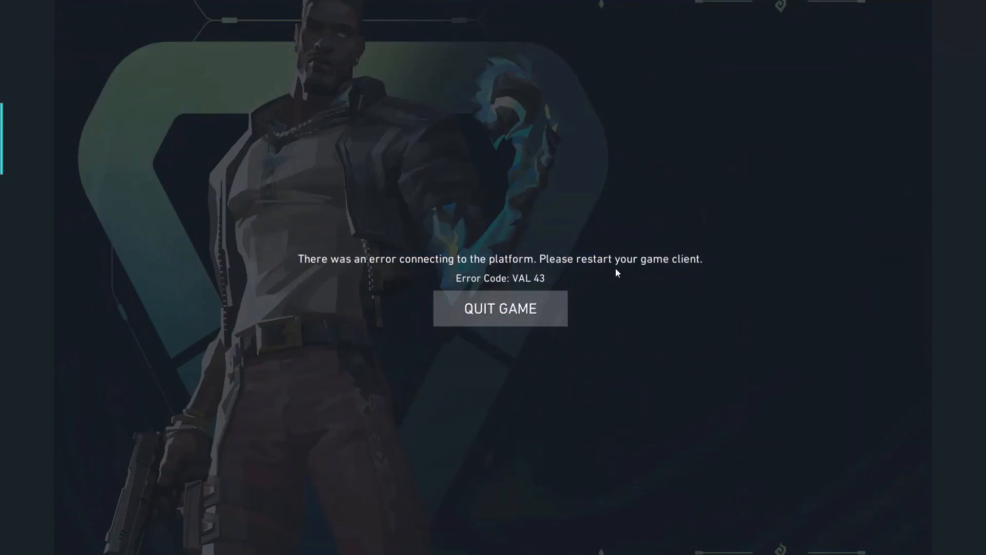
mouse_move(529, 288)
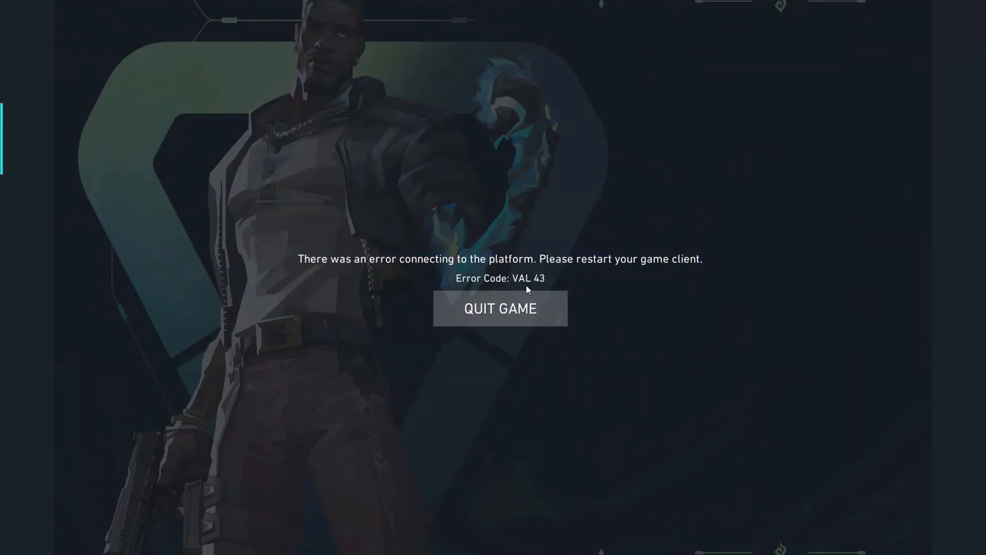
mouse_move(648, 313)
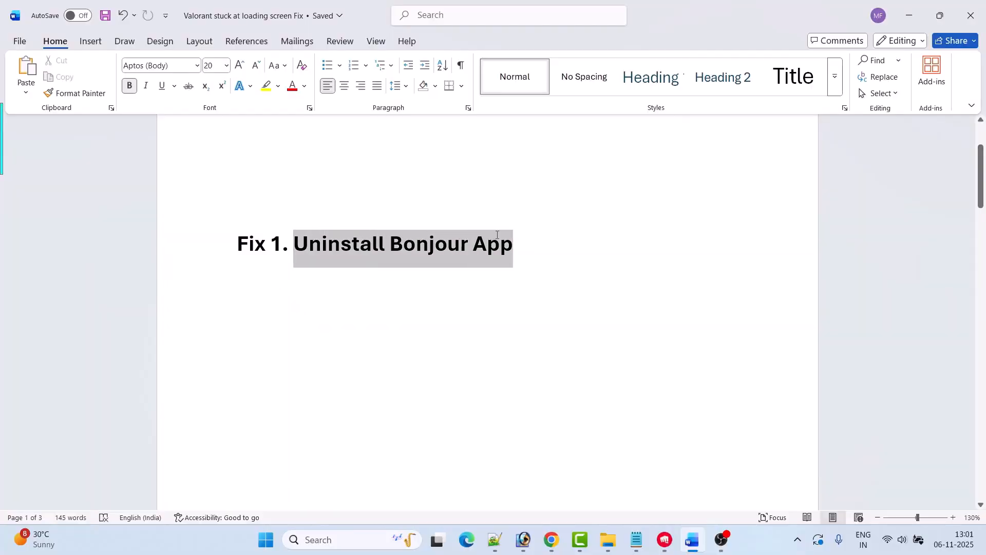
Step: Search Windows for 'control Panel' so Control Panel appears as the best match
double_click(429, 244)
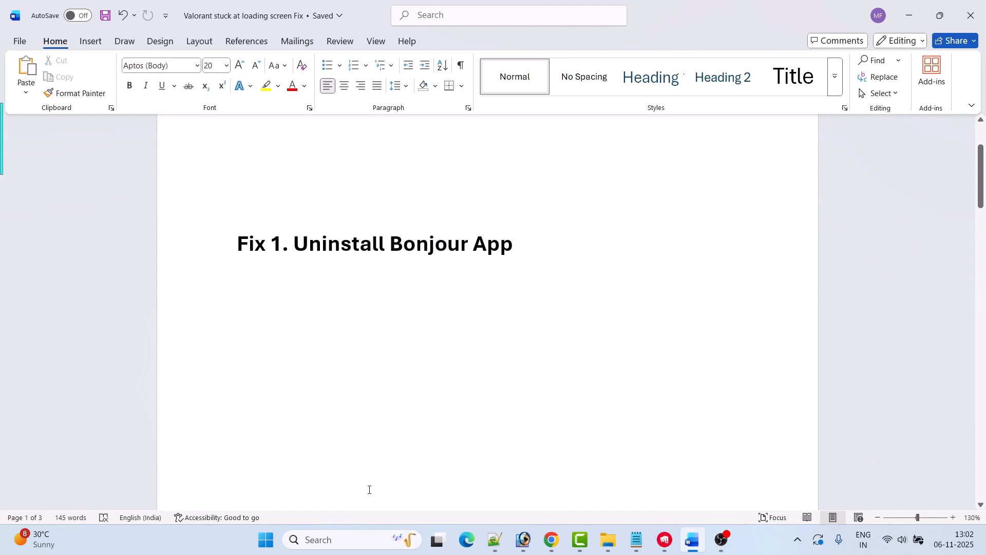
type("control Panel")
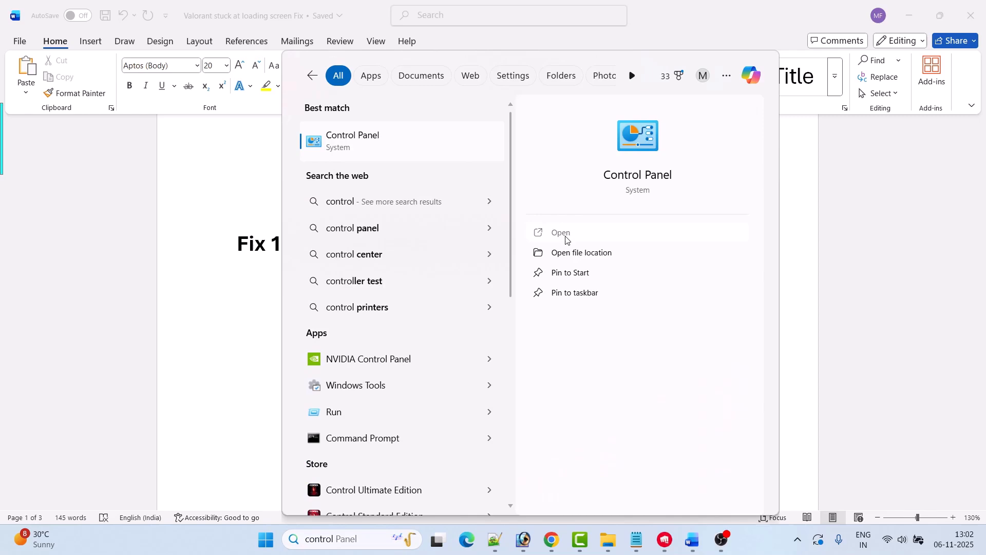
Step: Open Control Panel and go to Uninstall a program, where Bonjour is listed
left_click(560, 232)
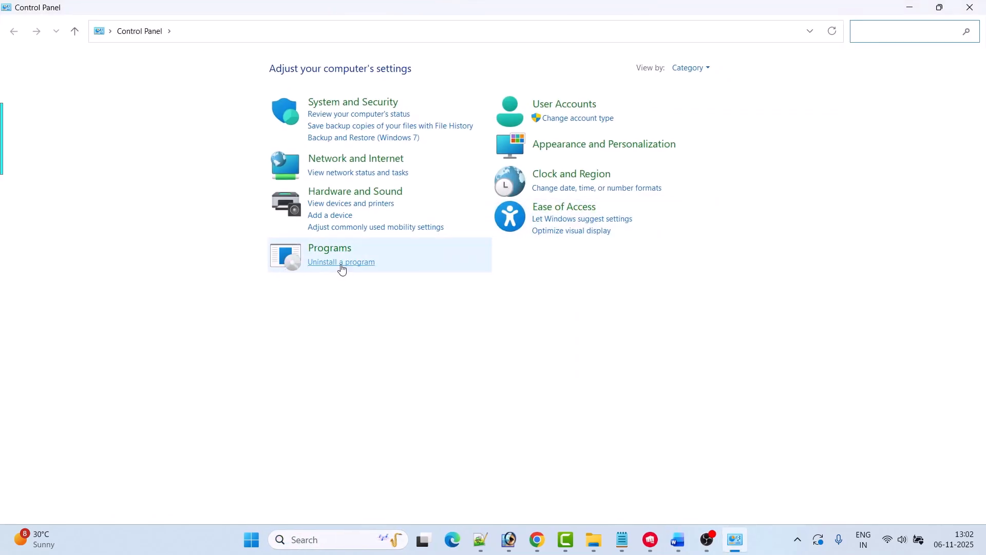
left_click(341, 261)
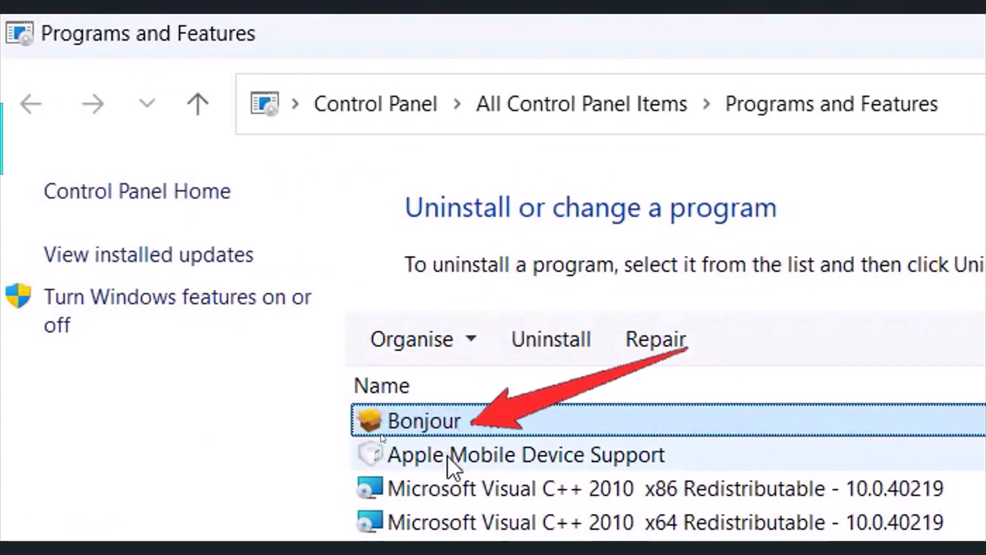
mouse_move(503, 433)
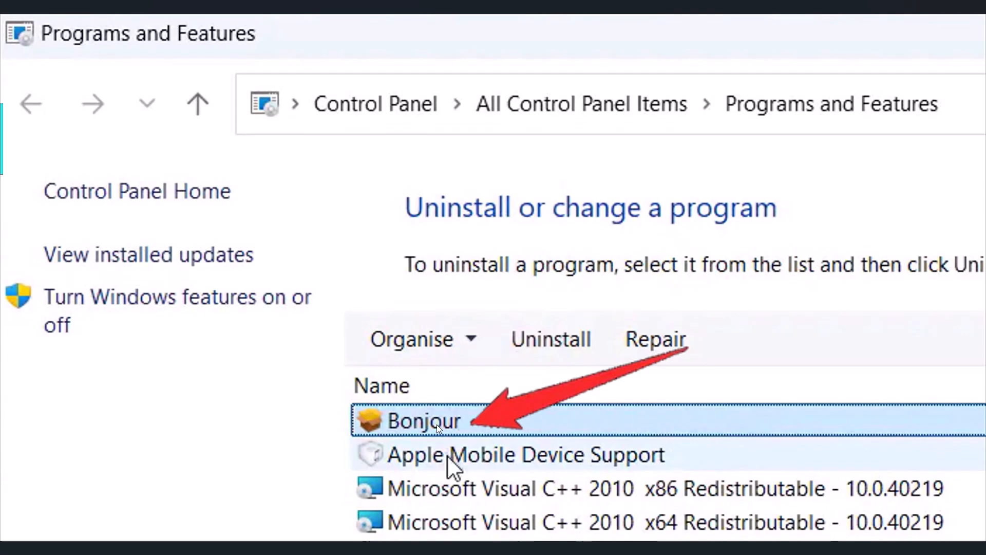
mouse_move(588, 417)
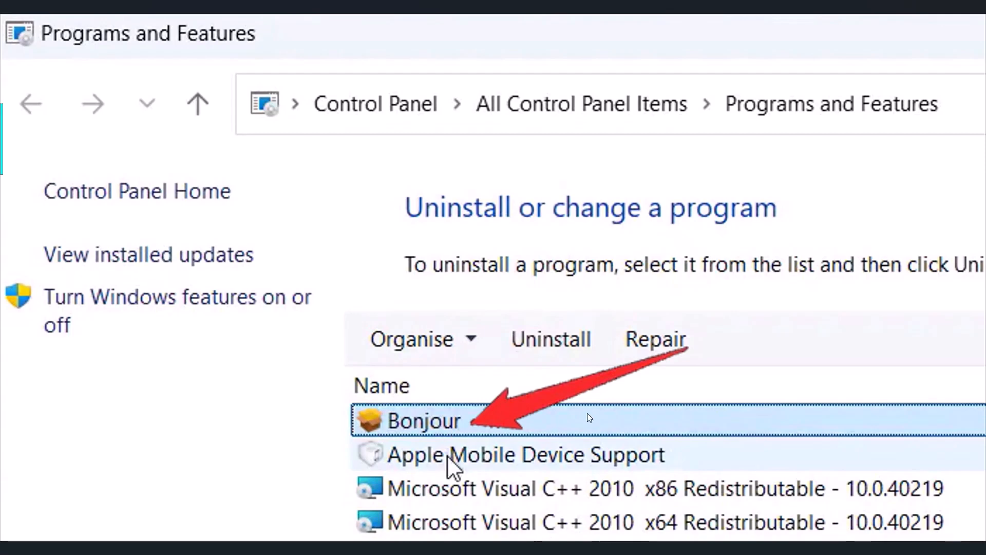
mouse_move(438, 428)
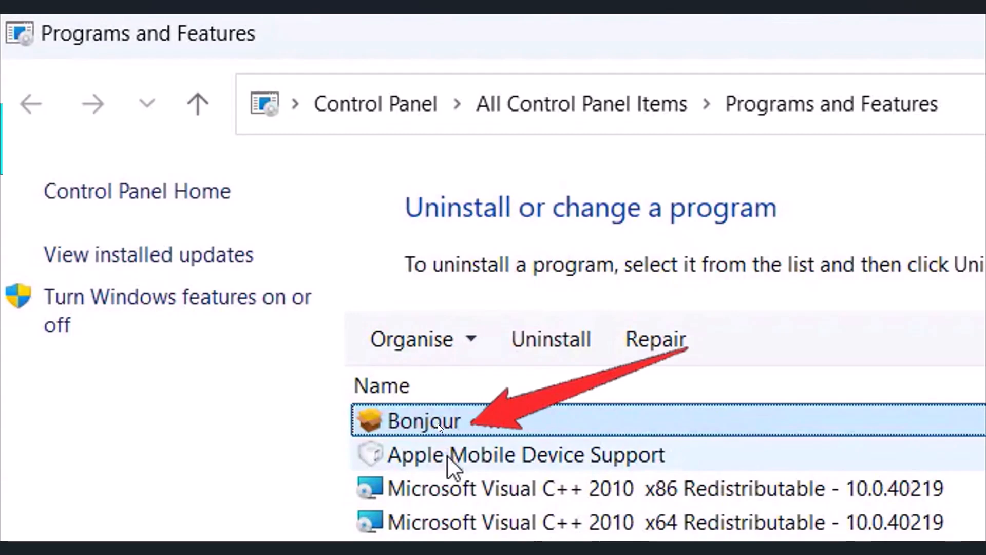
mouse_move(544, 422)
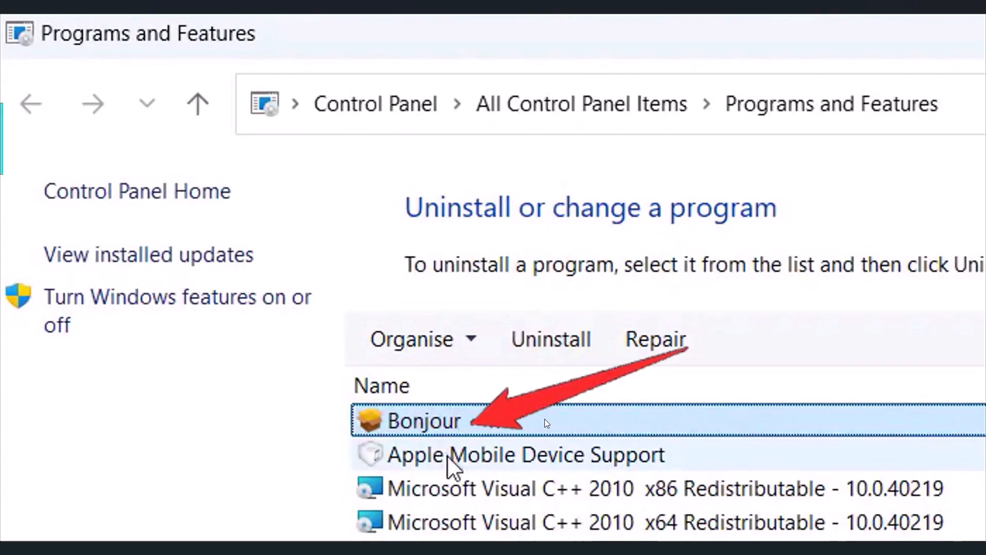
Step: Return to the Word tutorial, scroll to Fix 2's Event Viewer steps, and start finding Event Viewer
left_click(649, 539)
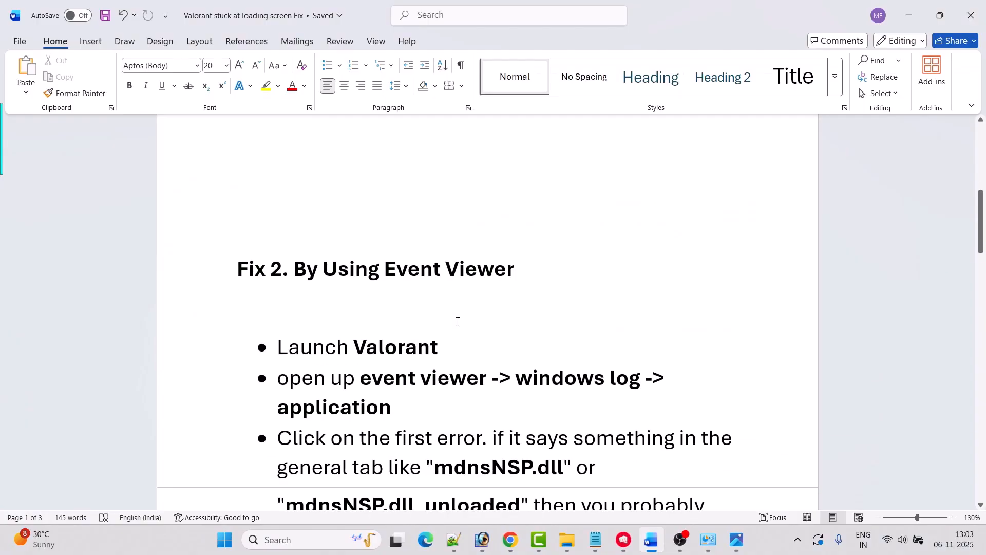
scroll("down", 3)
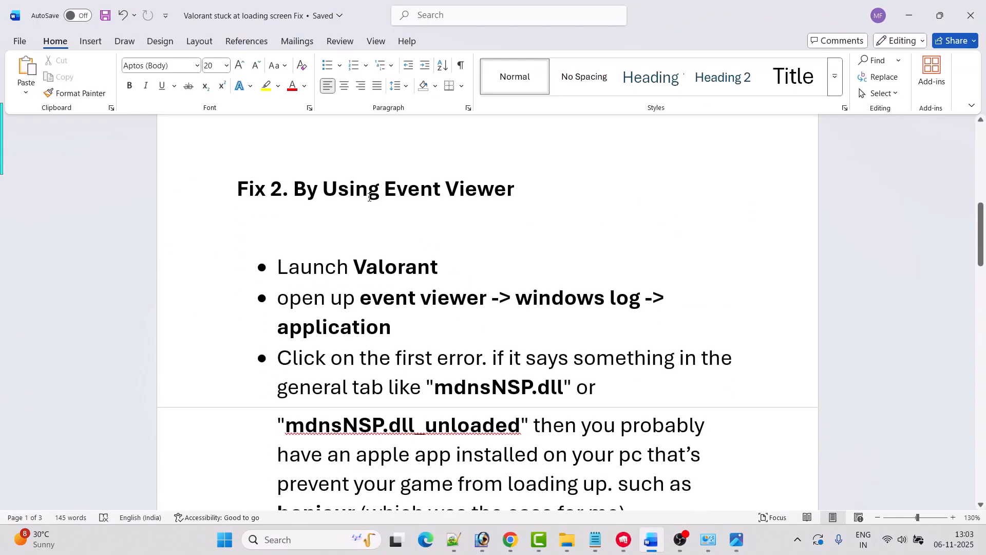
left_click(519, 188)
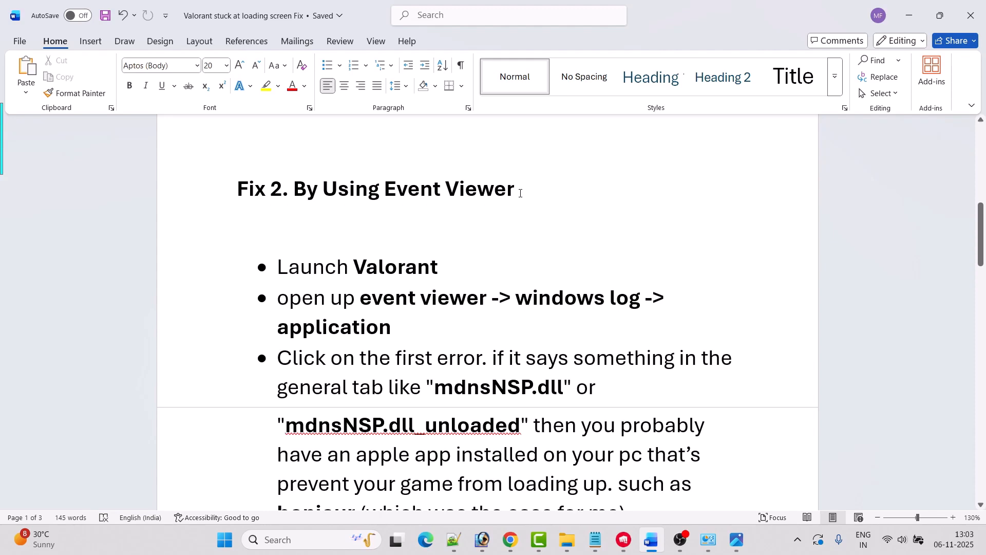
left_click(416, 298)
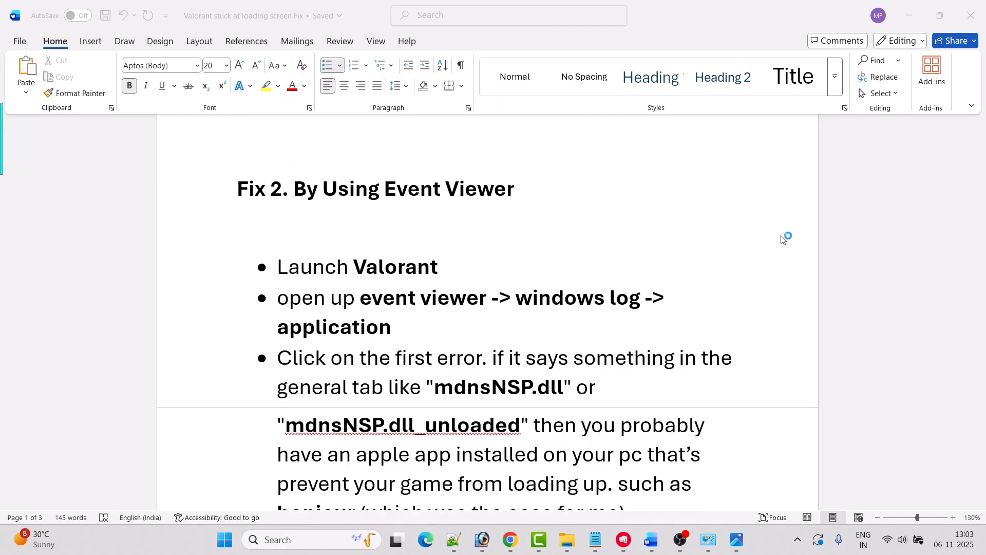
left_click(735, 539)
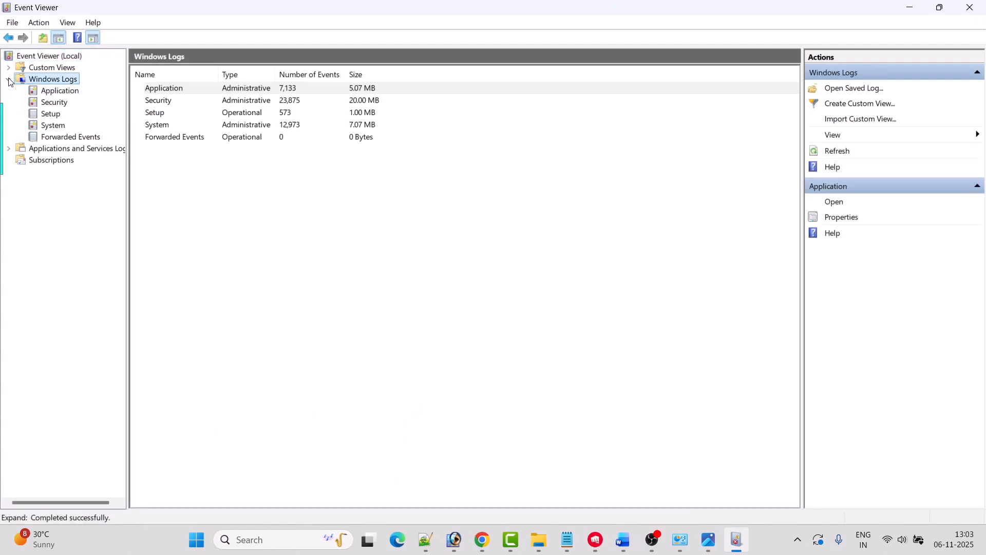
Step: Show the Application log events and the newest event's details in Event Viewer
left_click(59, 90)
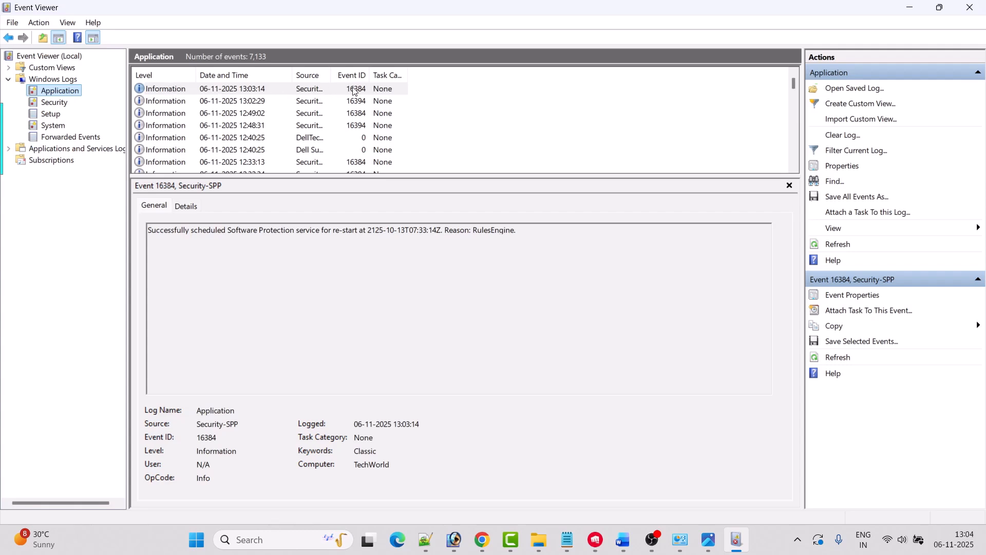
left_click(621, 544)
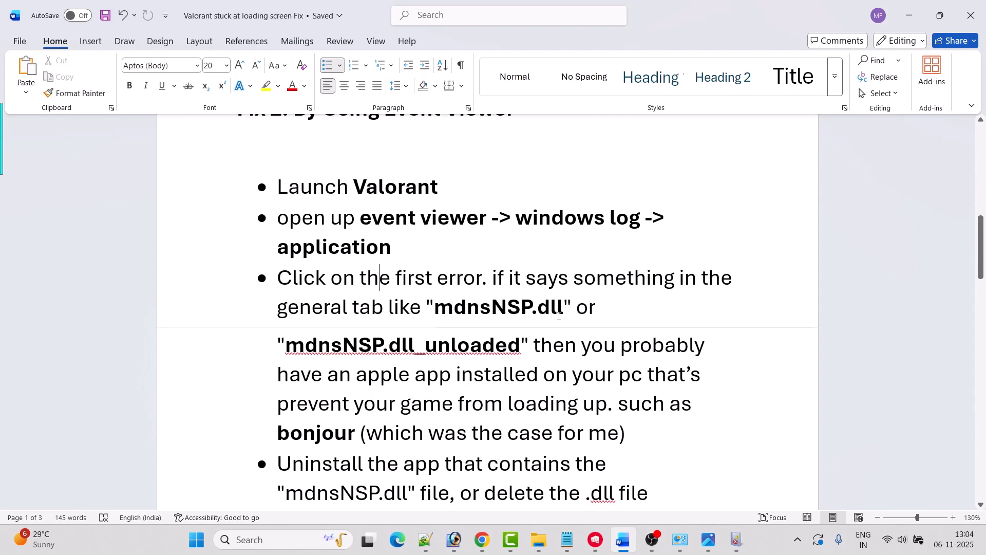
Step: Scroll past the final mdnsNSP.dll bullets to Fix 3's CMD network-reset commands
scroll("down", 3)
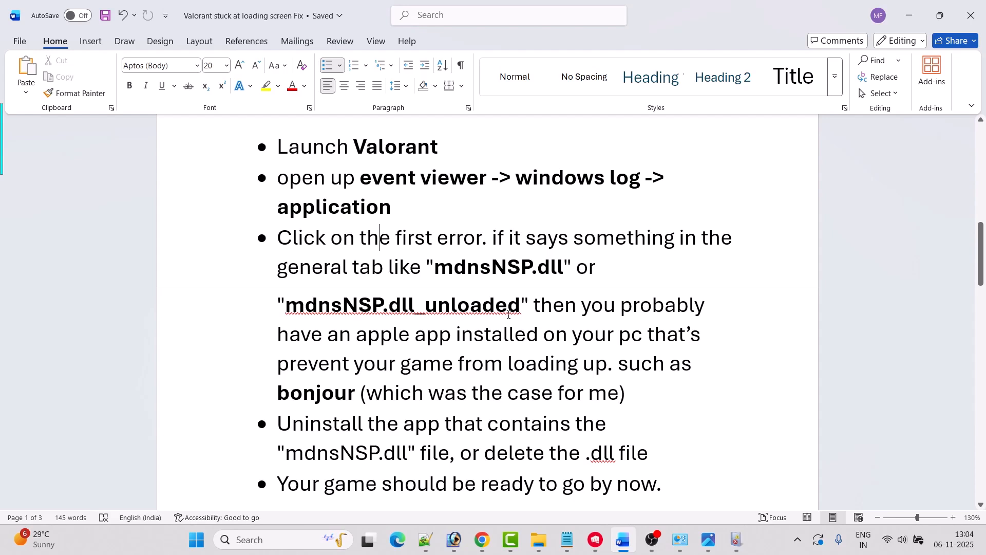
scroll("down", 3)
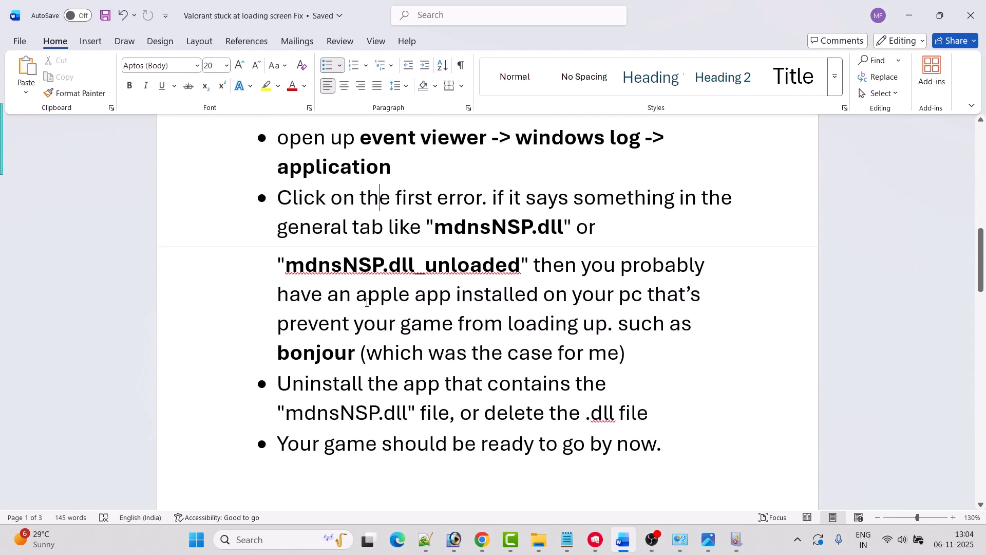
mouse_move(675, 305)
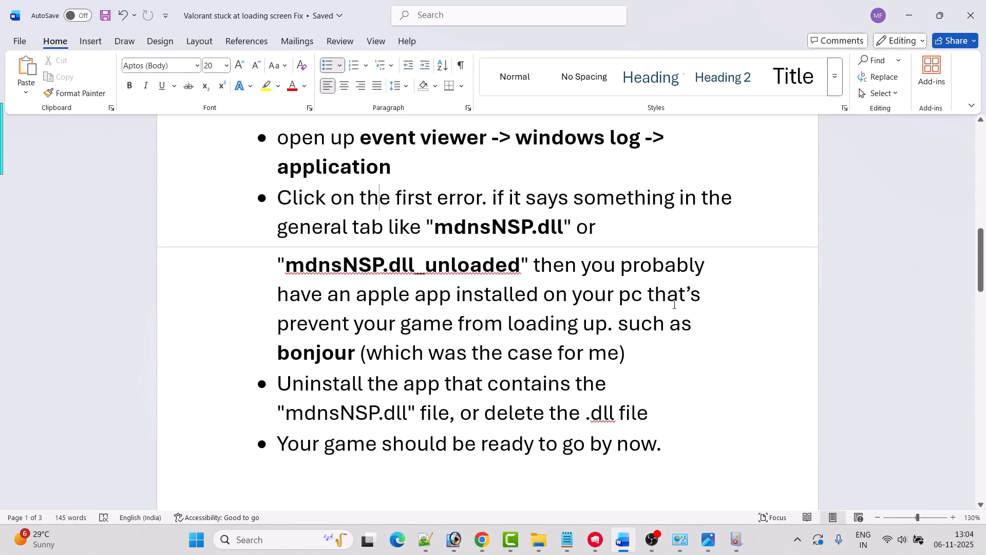
mouse_move(491, 314)
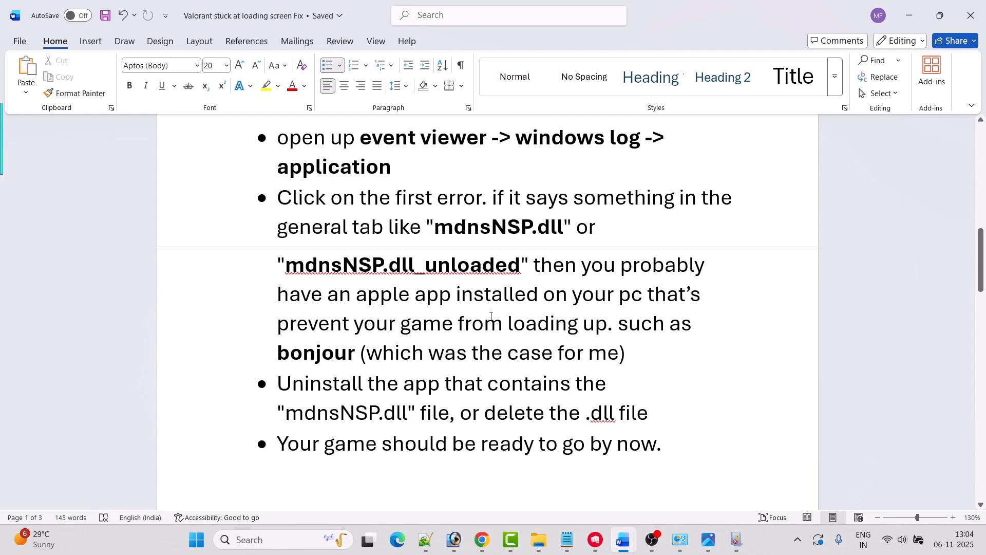
mouse_move(407, 363)
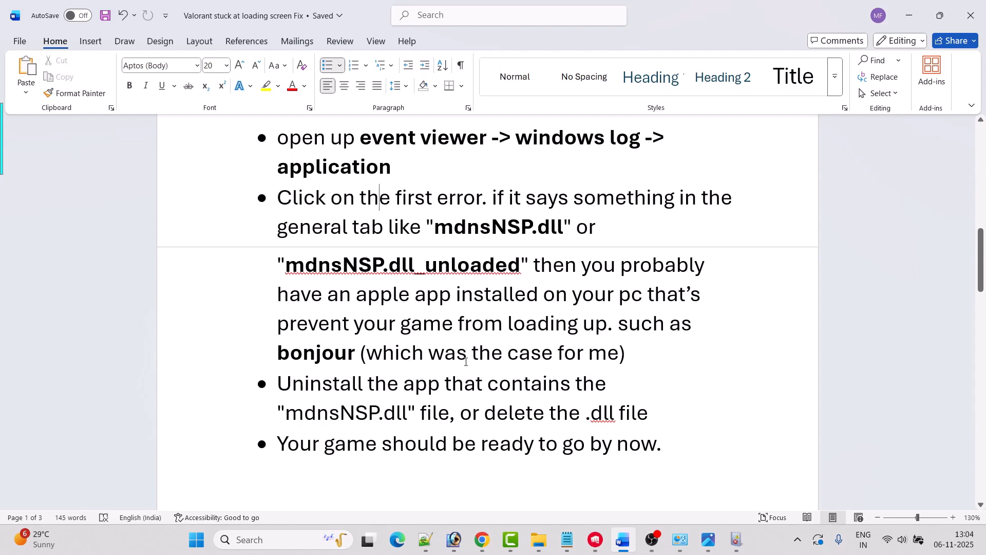
scroll("down", 3)
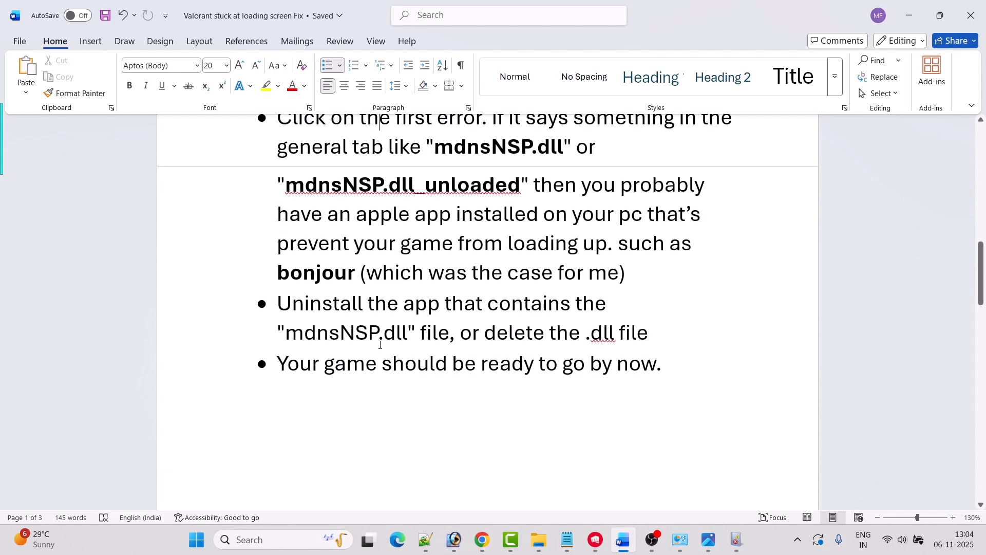
mouse_move(322, 354)
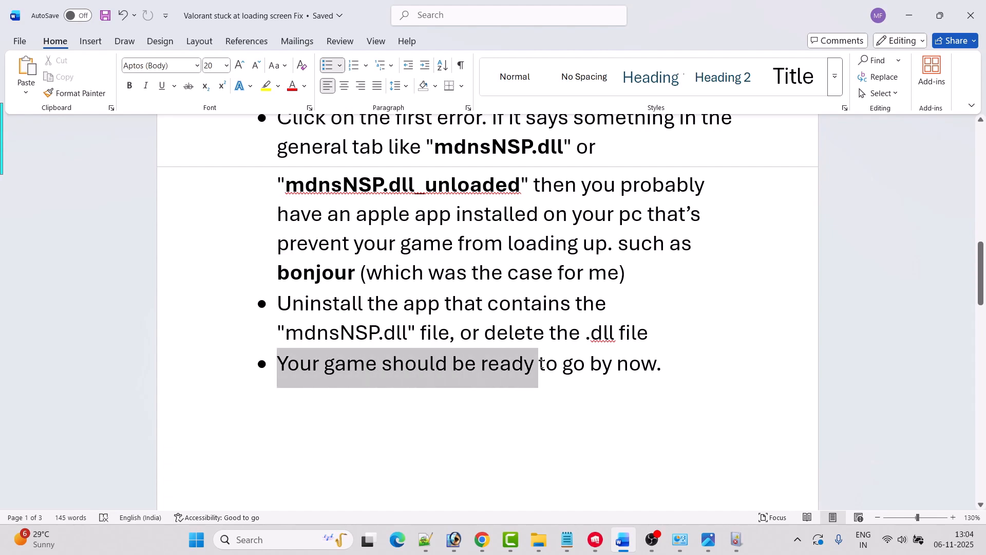
left_click(632, 379)
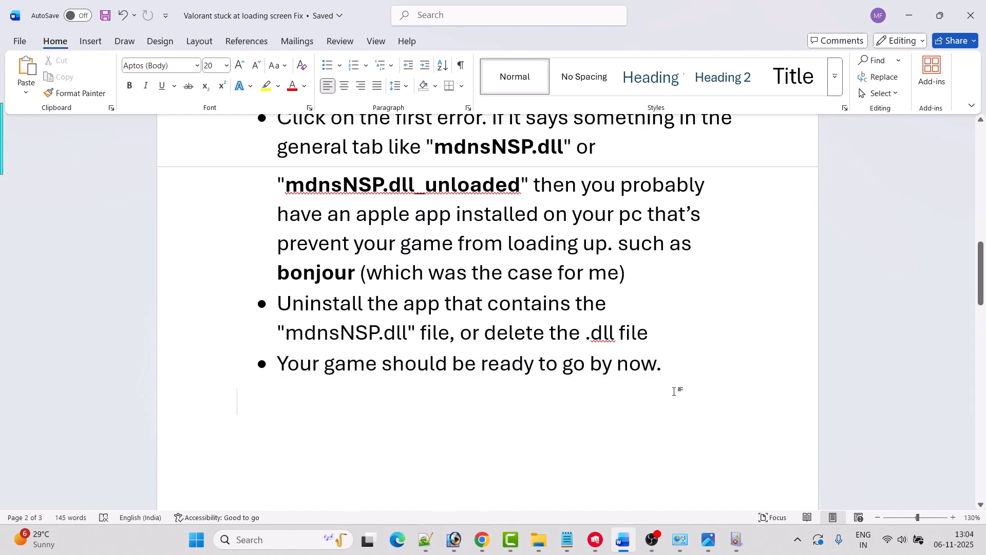
scroll("down", 3)
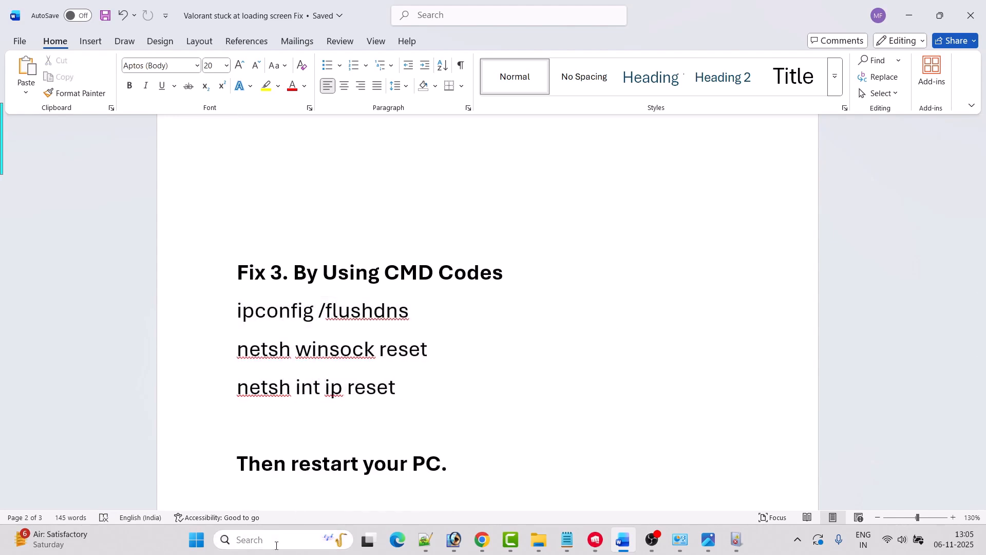
Step: In an administrator CMD, run ipconfig /flushdns, netsh winsock reset and netsh int ip reset
type("cmd")
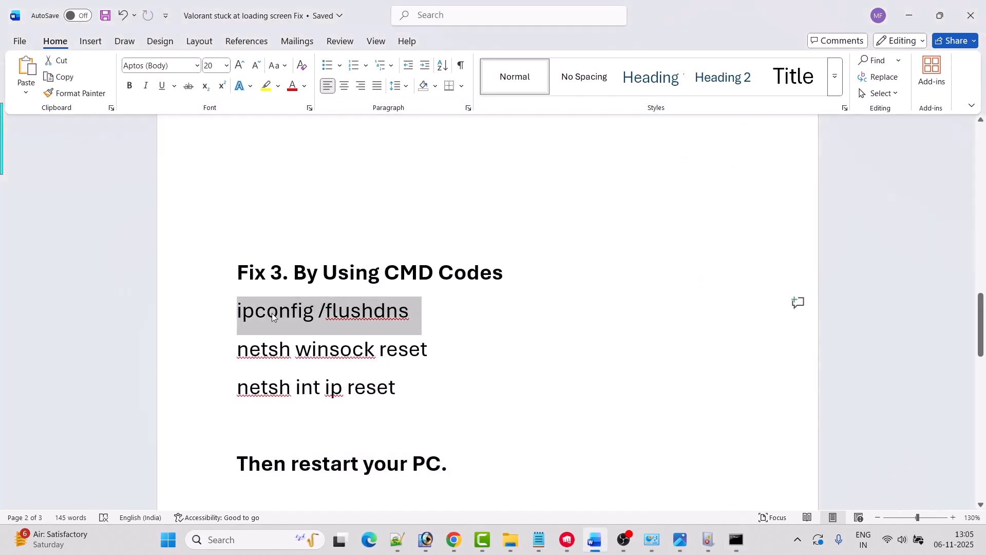
left_click(735, 540)
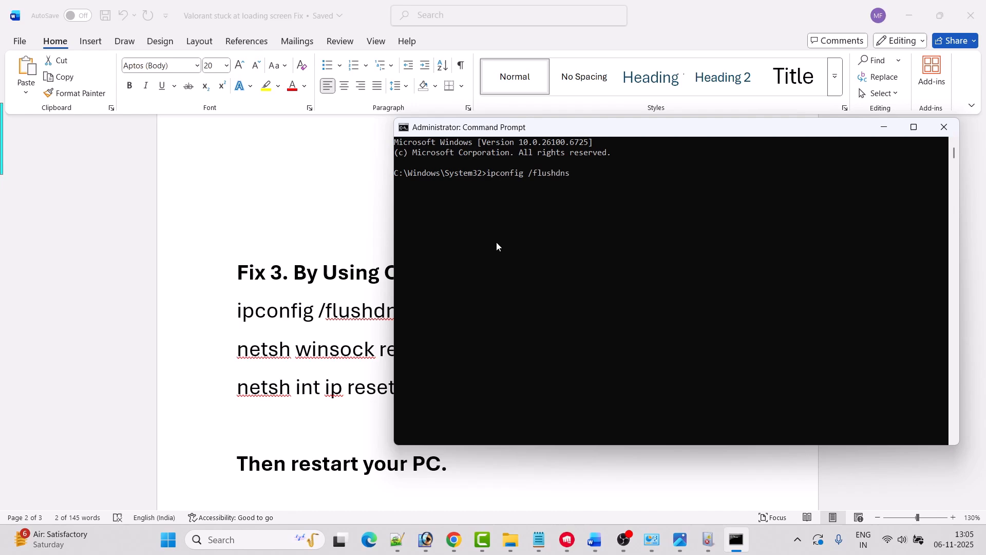
left_click(943, 126)
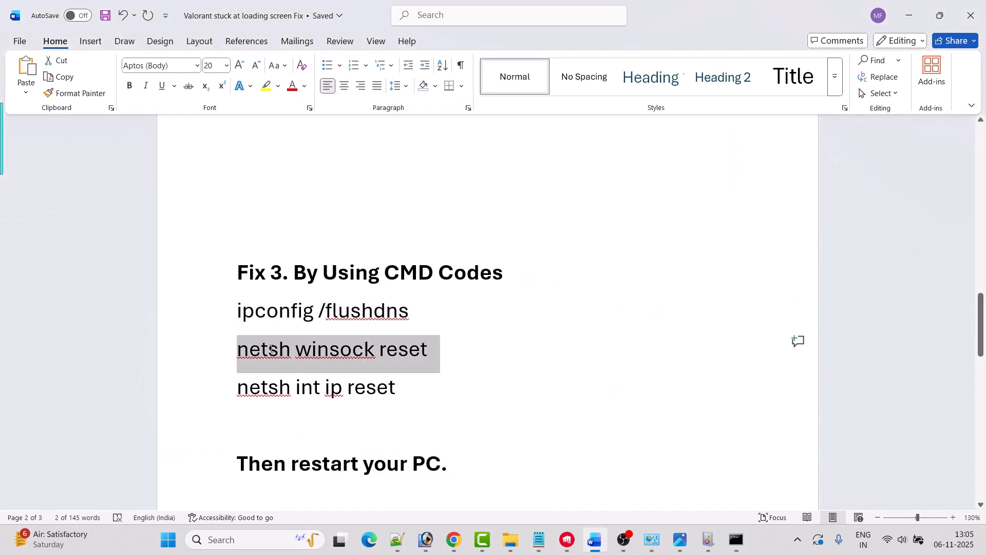
left_click(734, 539)
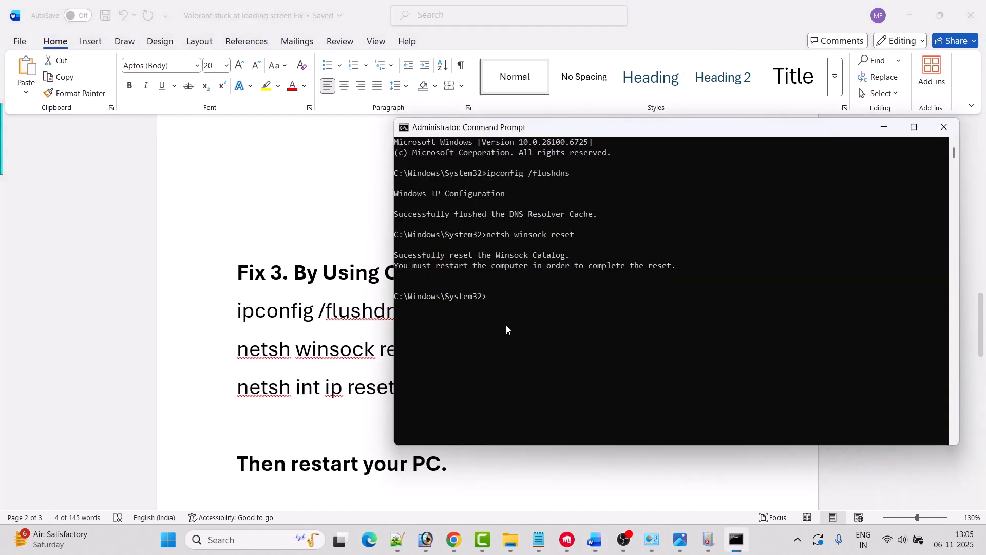
type("netsh int ip reset")
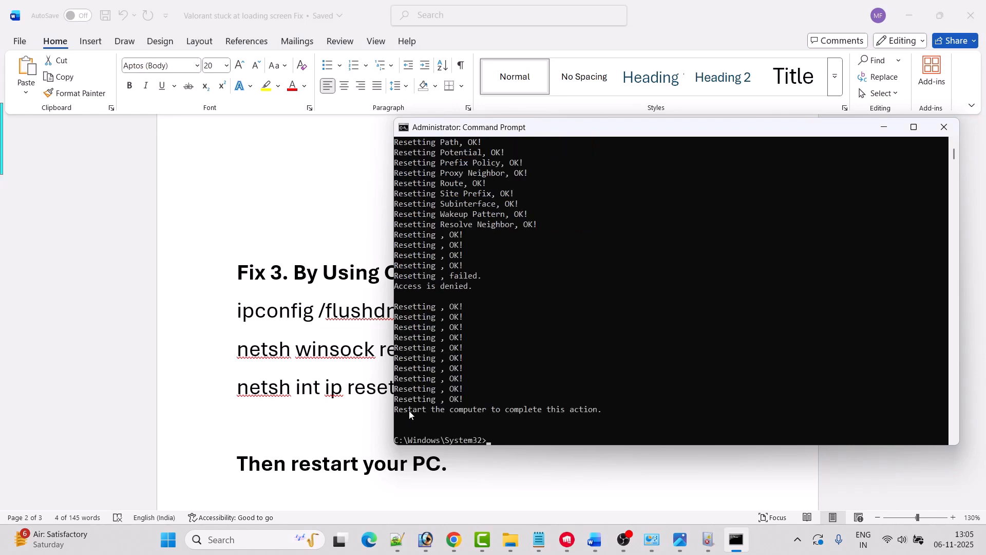
mouse_move(532, 418)
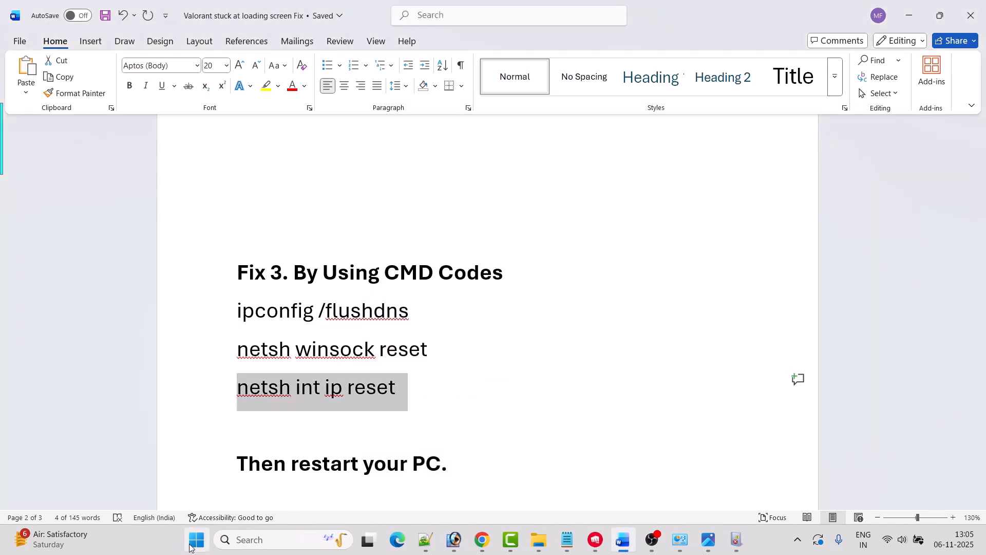
Step: Show the Start menu's restart option, then close it without restarting
left_click(196, 539)
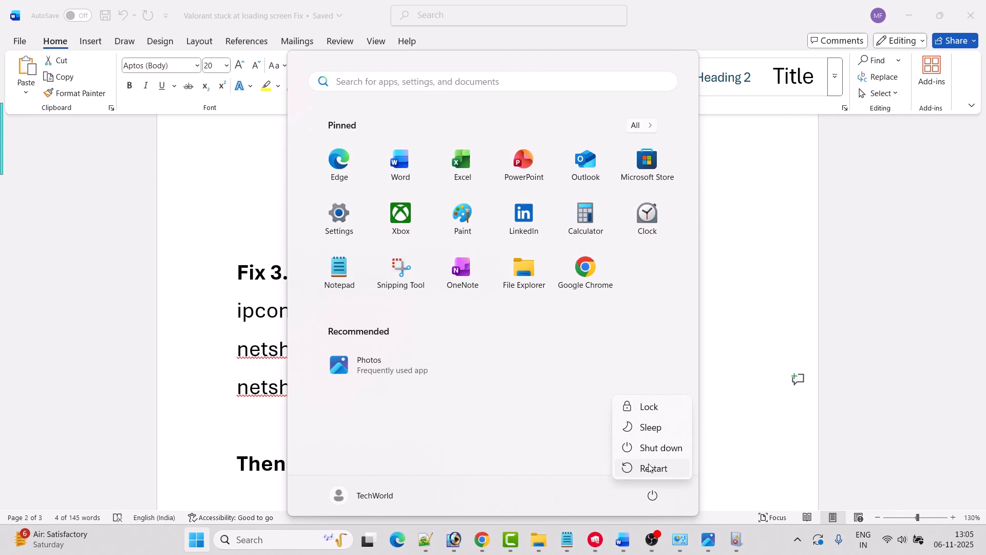
left_click(480, 372)
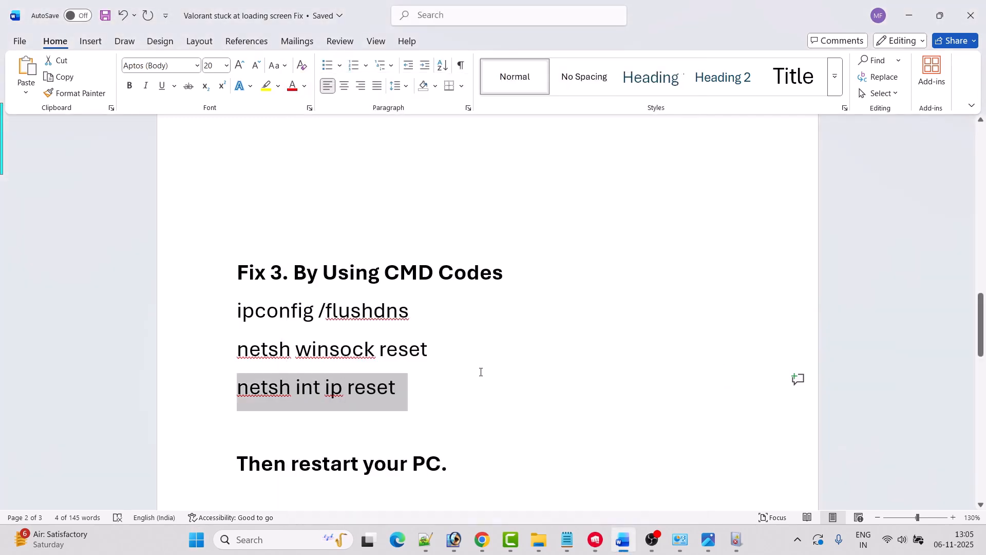
scroll("up", 3)
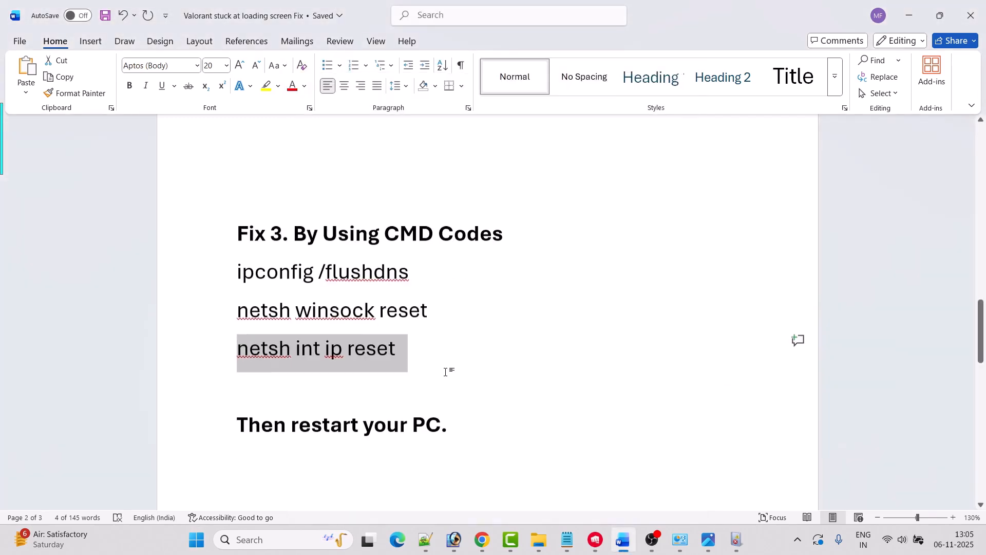
Step: Run sc config vgc start= auto, sc config vgk start= system, net start vgc and vgk
scroll("down", 3)
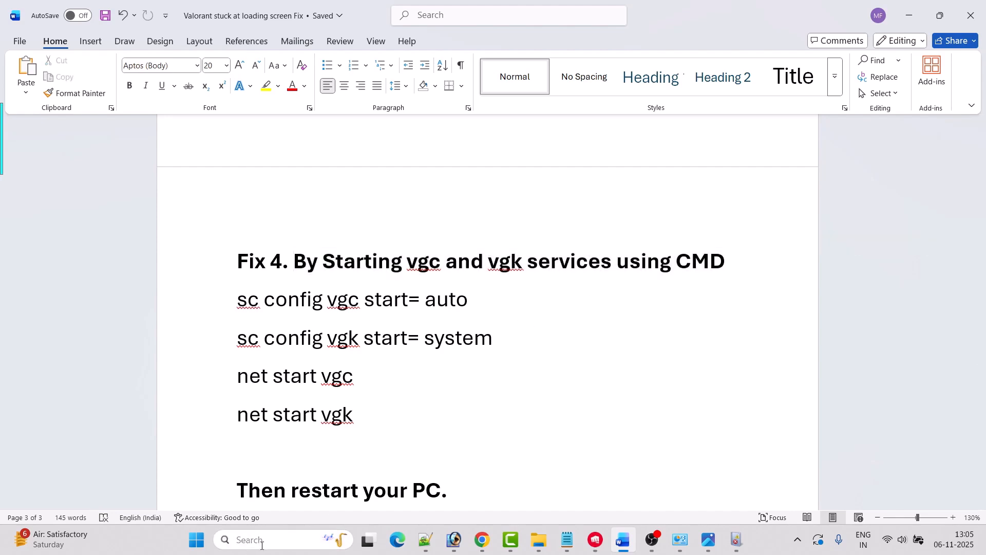
type("cmd")
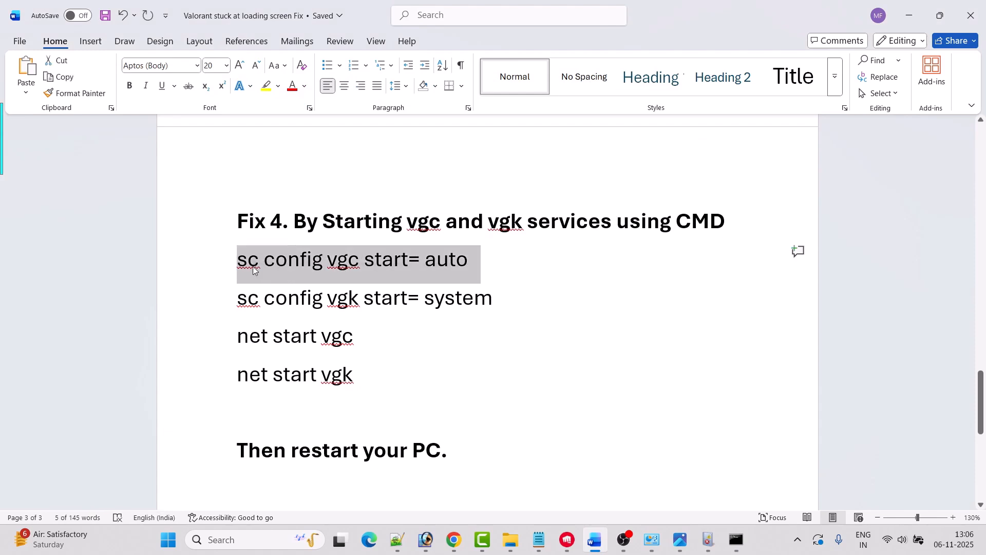
left_click(735, 539)
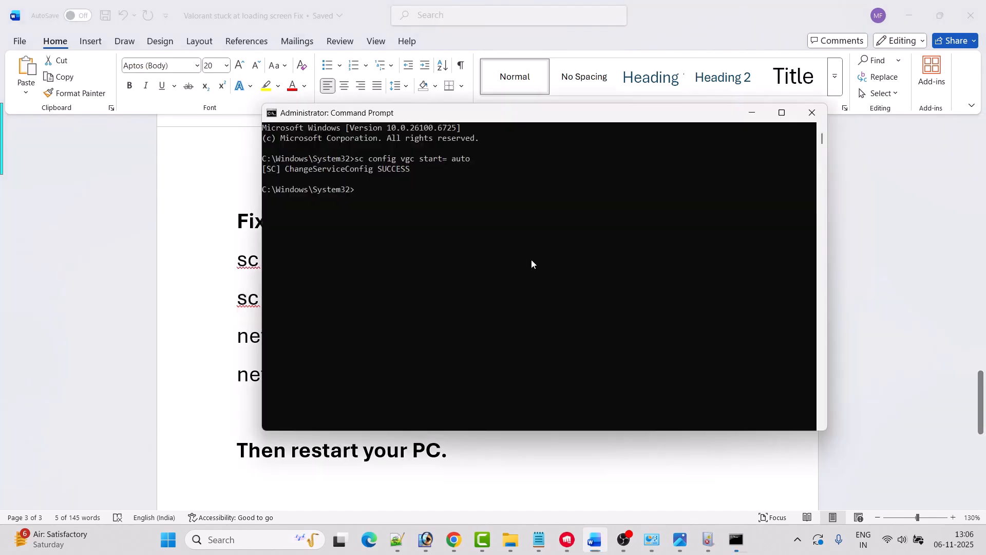
left_click(812, 113)
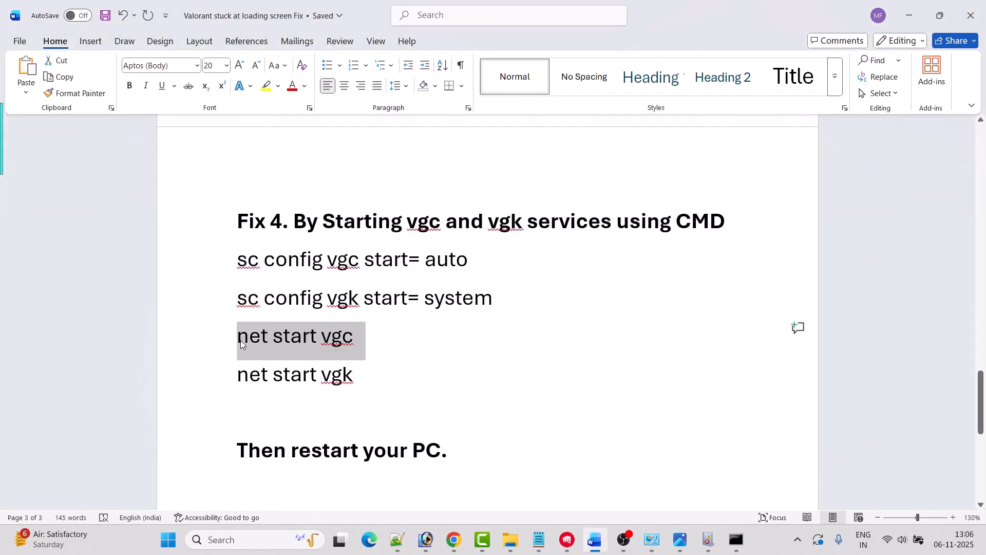
left_click(734, 539)
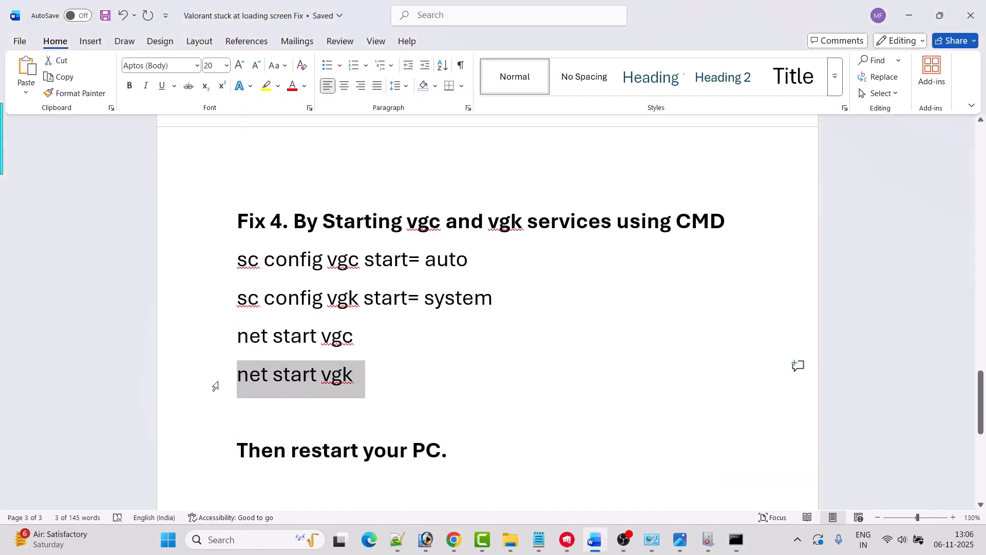
left_click(735, 539)
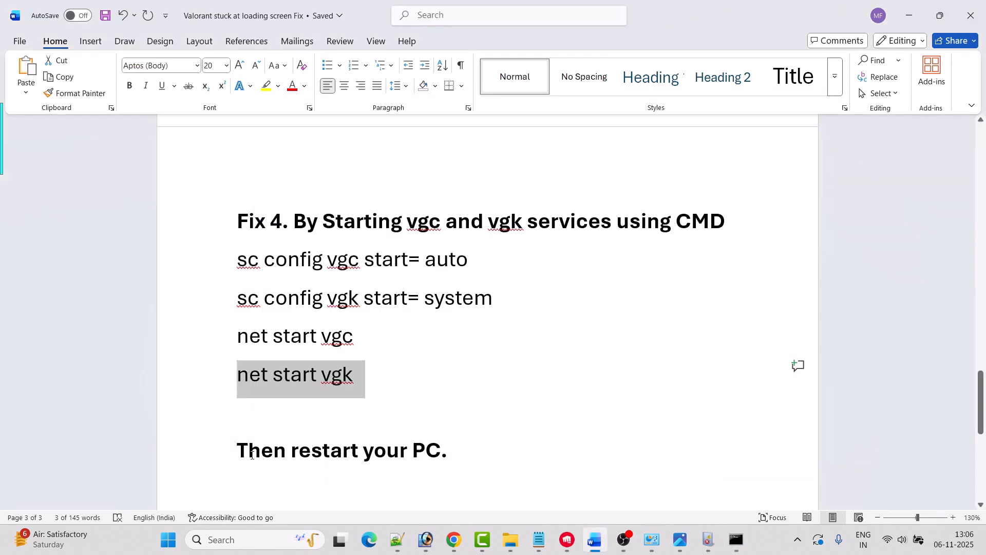
left_click(734, 539)
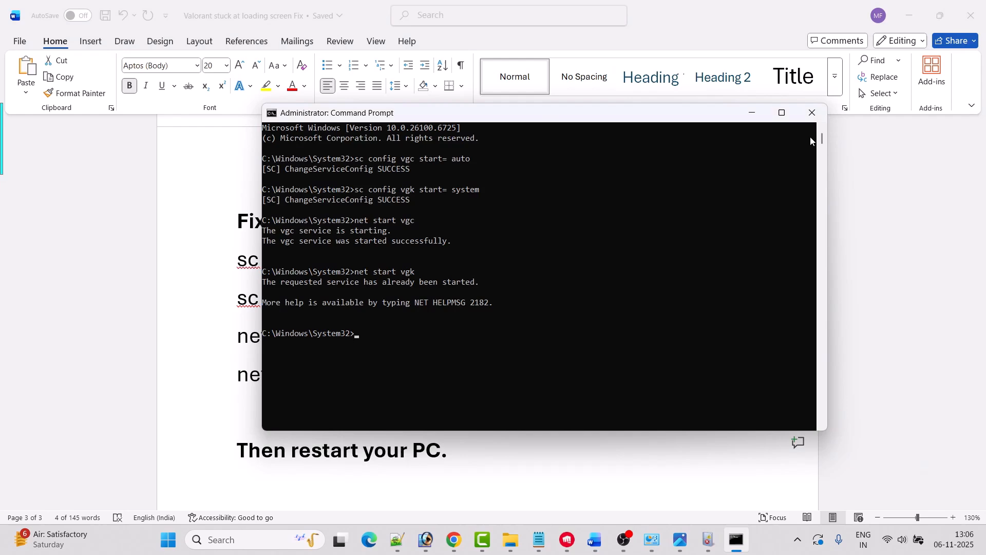
left_click(167, 539)
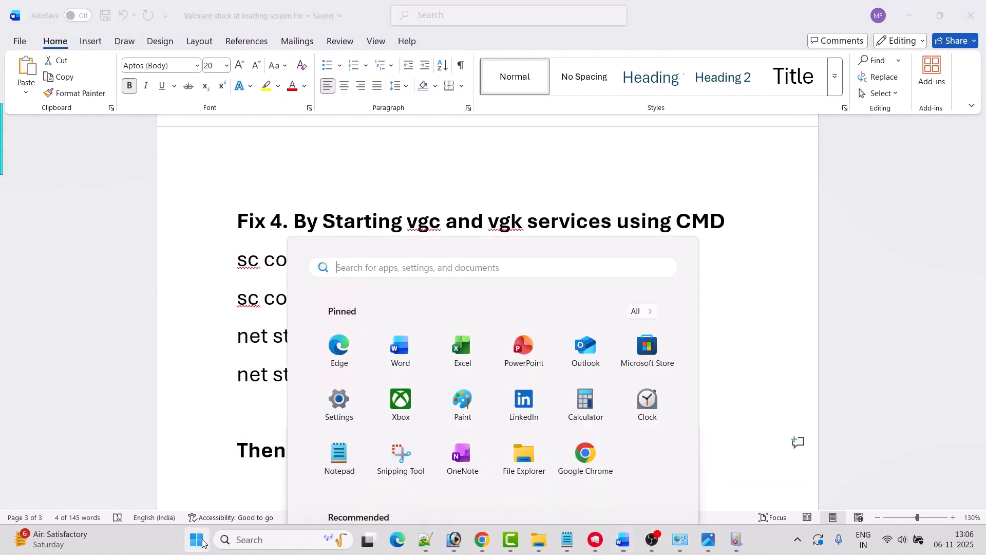
Step: Launch the Riot Client from the Start menu to reach the Valorant home screen
left_click(652, 495)
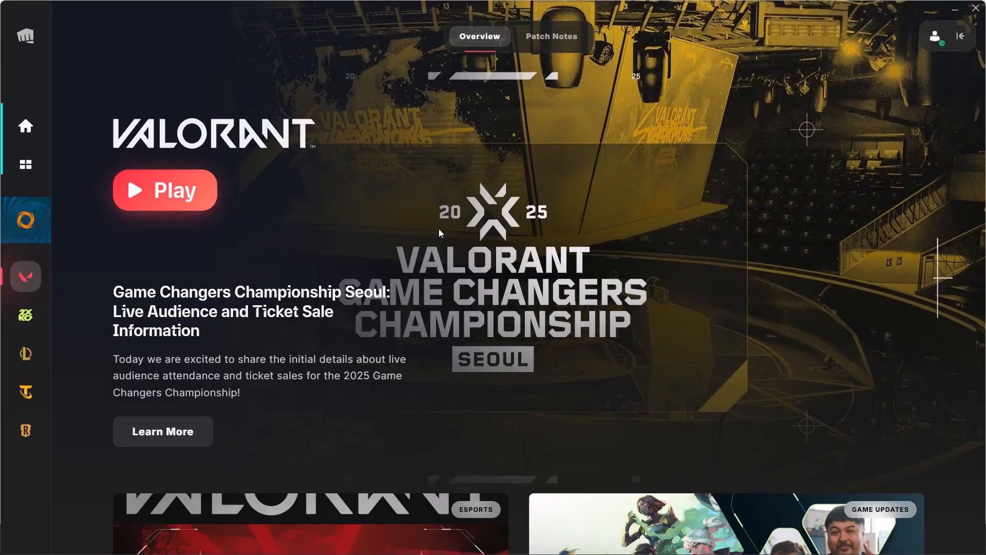
Step: Launch Valorant again from the Riot Client, which still shows the VAL 43 error
left_click(165, 191)
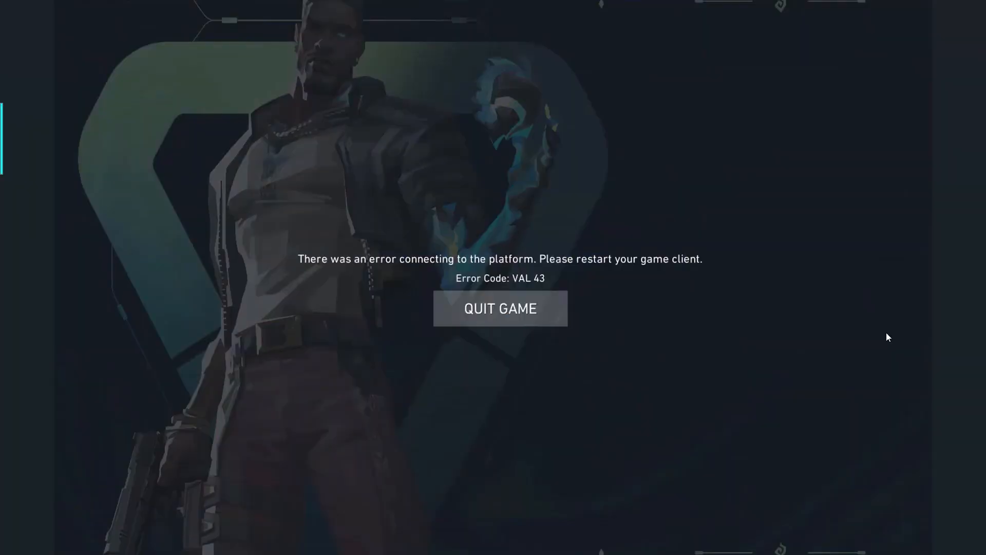
mouse_move(573, 297)
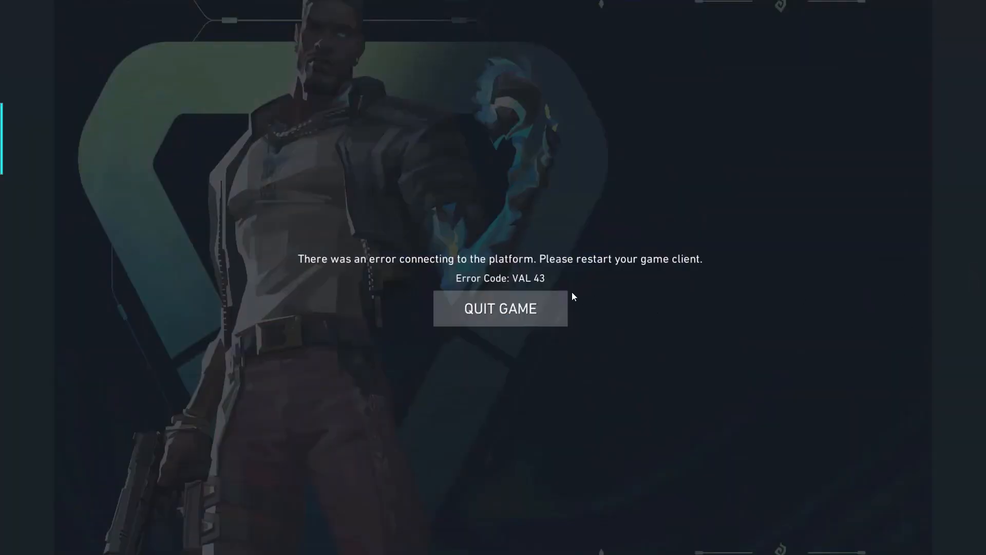
mouse_move(818, 316)
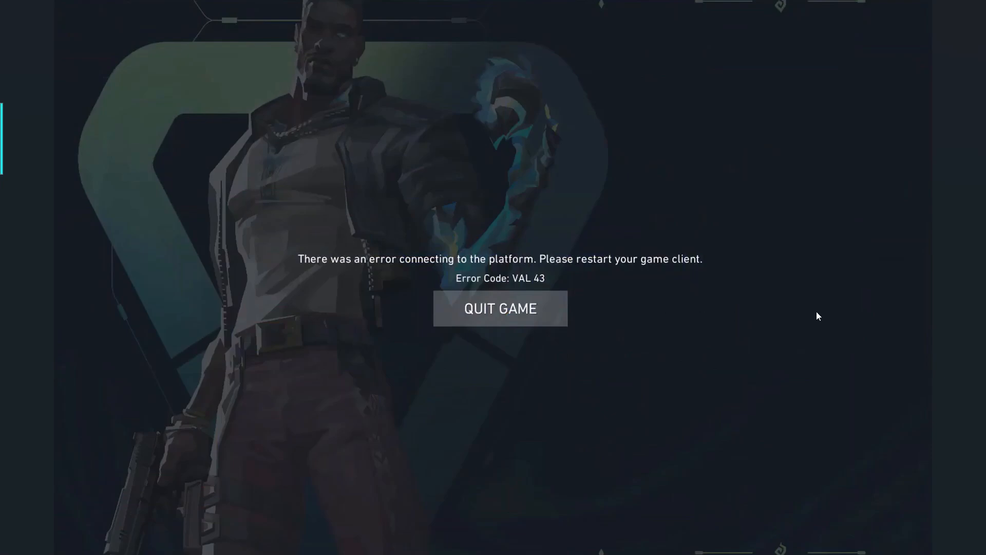